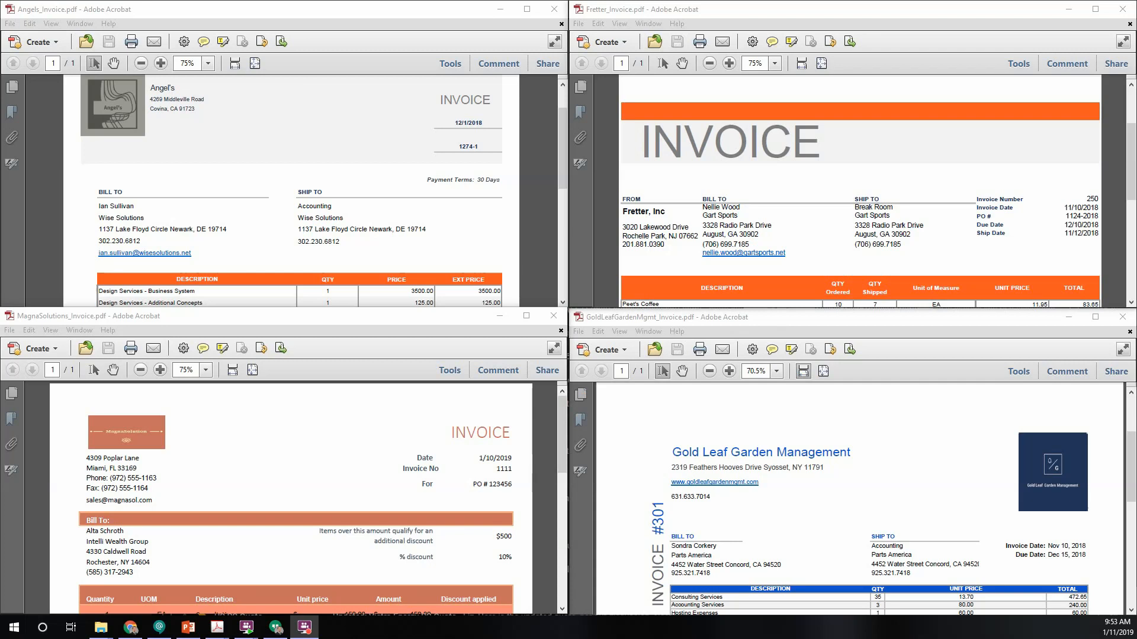
Highlight the 'Invoice No' label on the MagnaSolutions_Invoice.pdf invoice
{"action": "left_click_drag", "start_coordinate": [341, 99], "coordinate": [449, 99]}
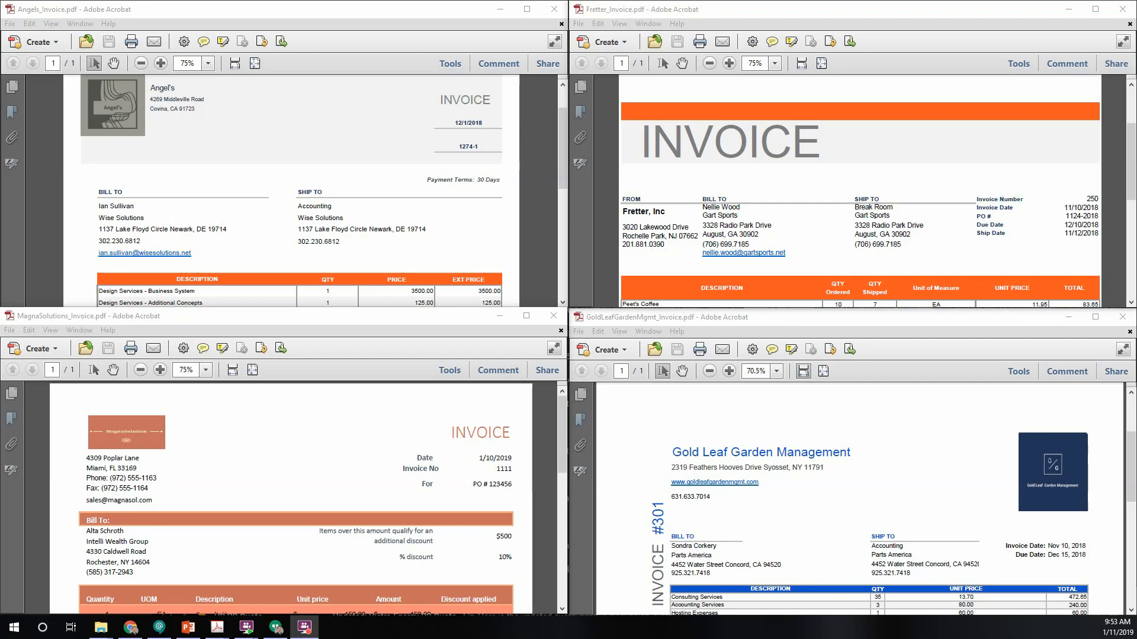
{"action": "double_click", "coordinate": [421, 468]}
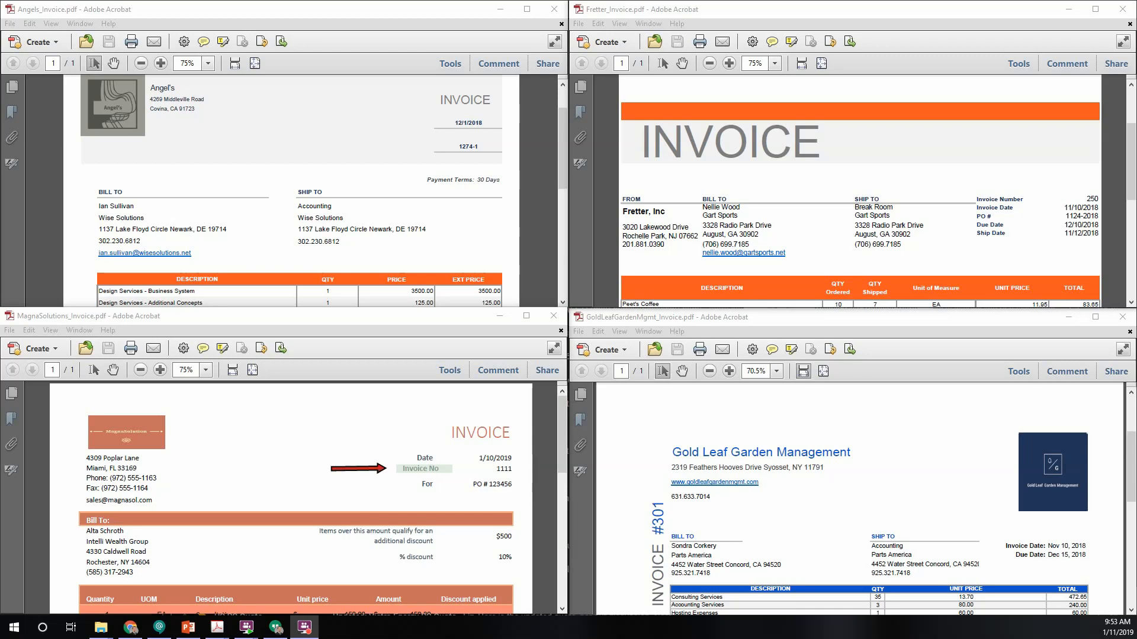